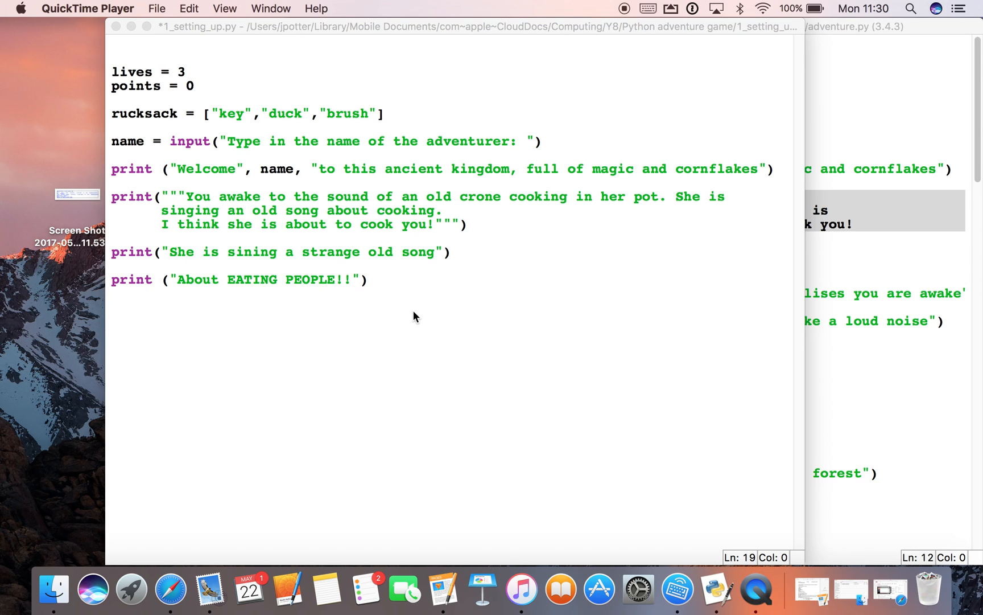
mouse_move(409, 316)
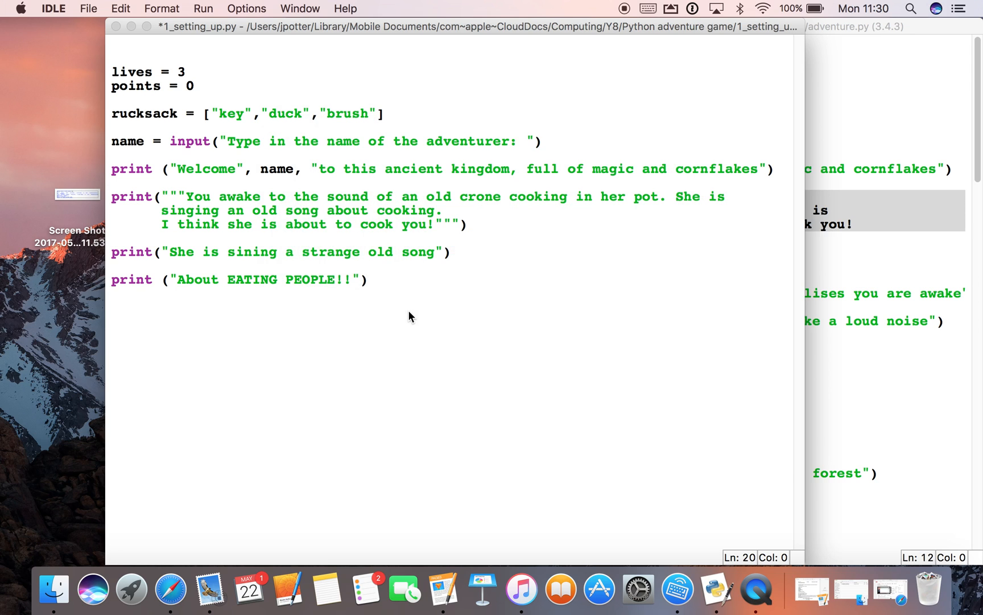
Save 1_setting_up.py so the lives, points, rucksack and story prints are stored
key(f5)
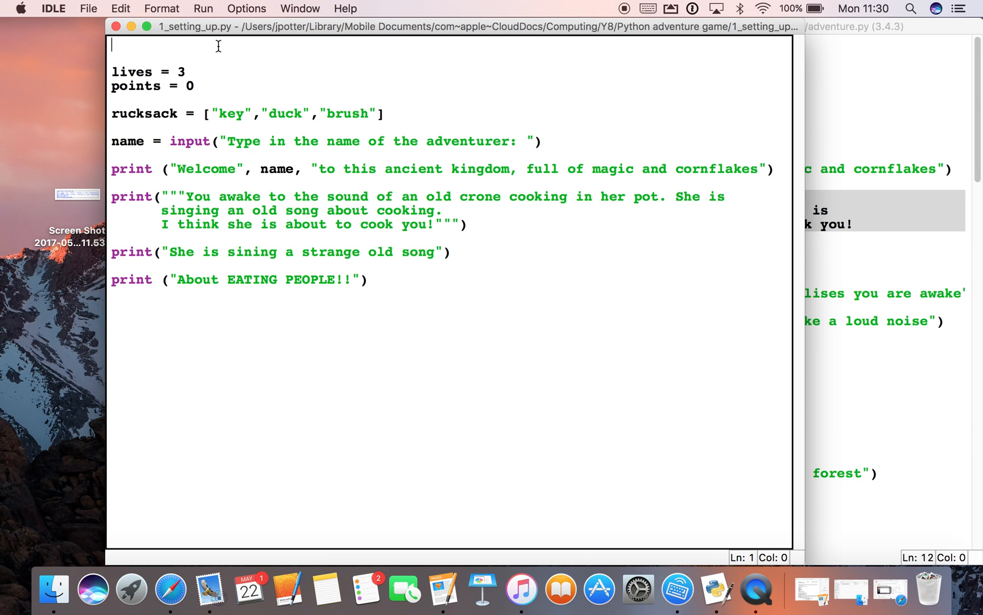
Add 'from time import sleep' as the script's first line
text(from)
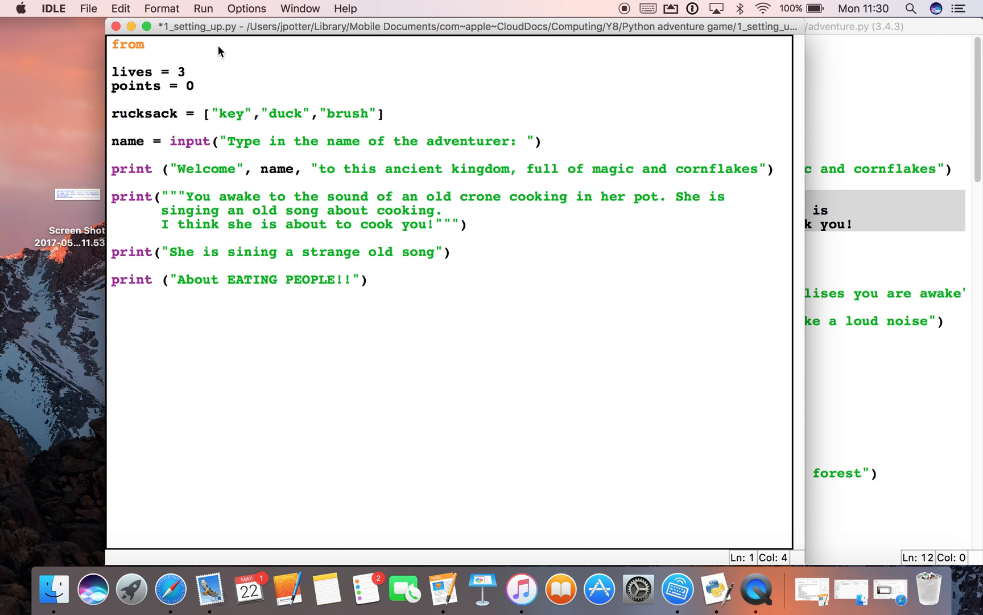
text(time import)
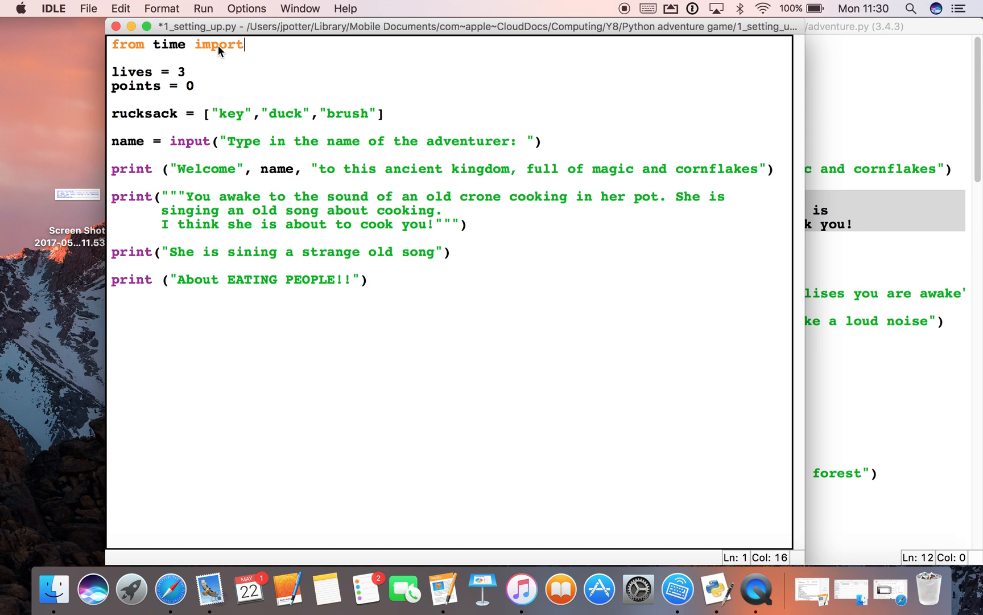
text(sleep)
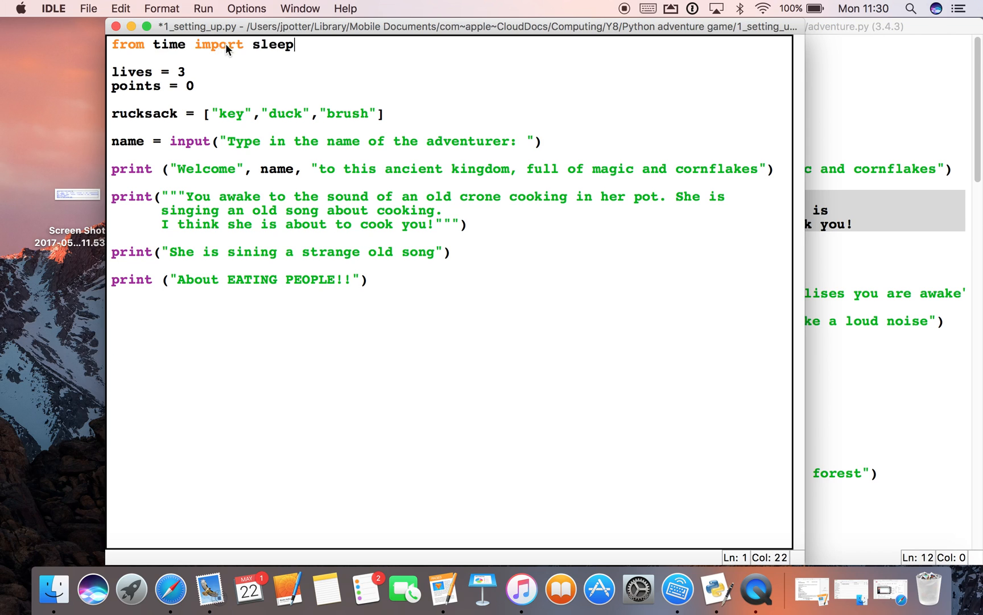
mouse_move(216, 44)
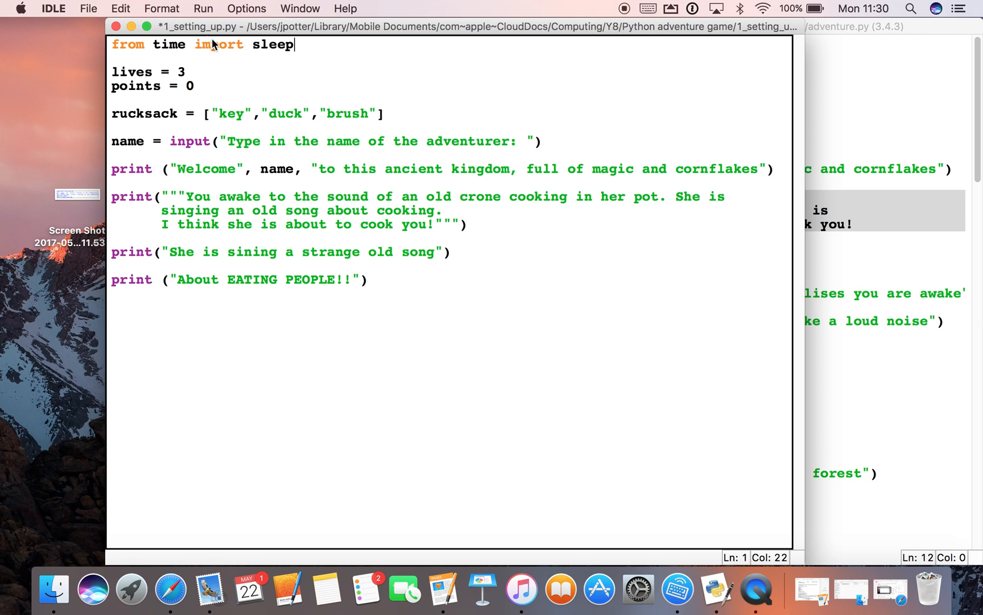
mouse_move(151, 58)
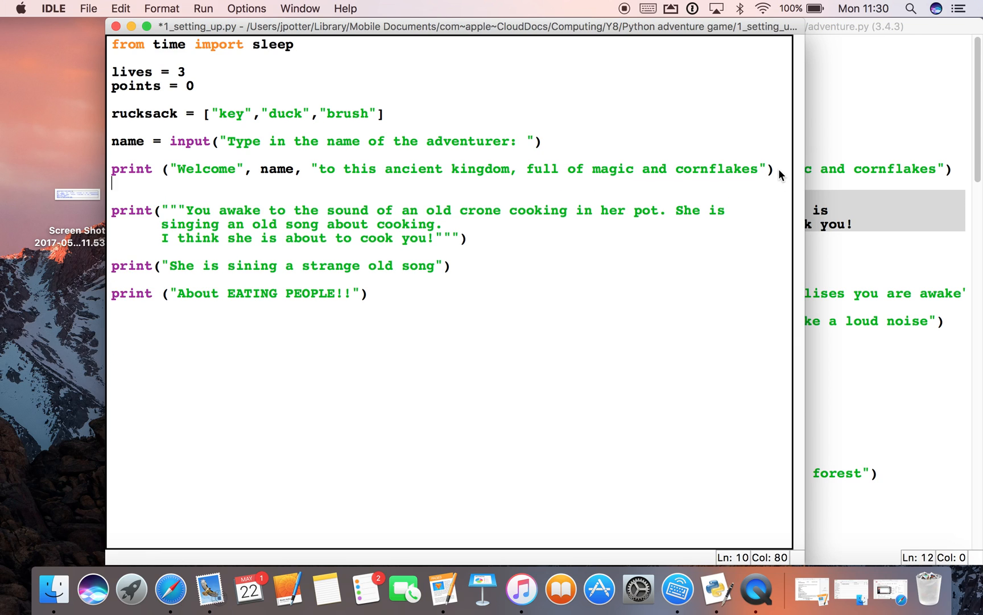
Add a 'sleep (2.0)' pause after the welcome message
text(sl)
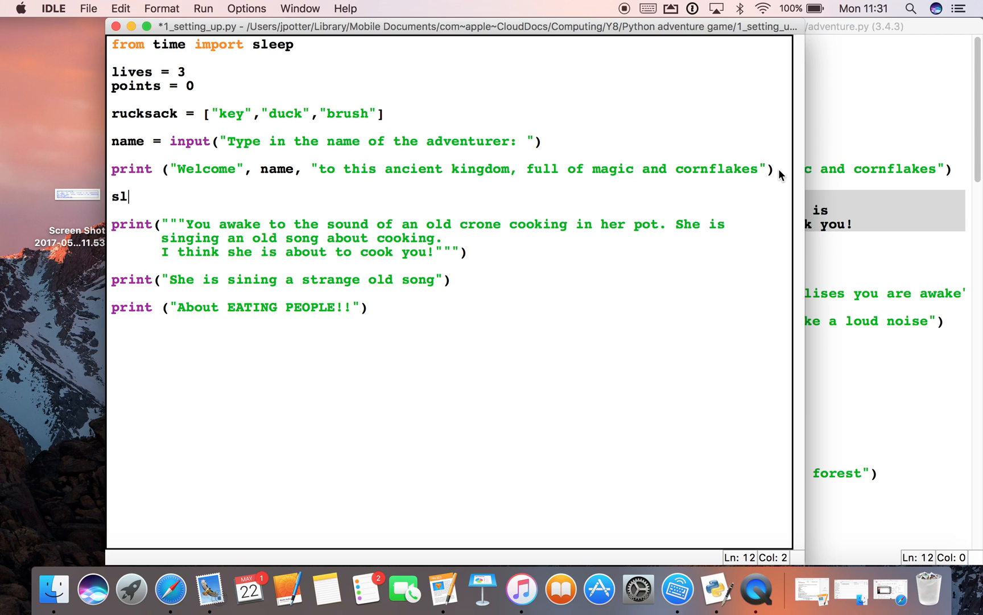
text(e)
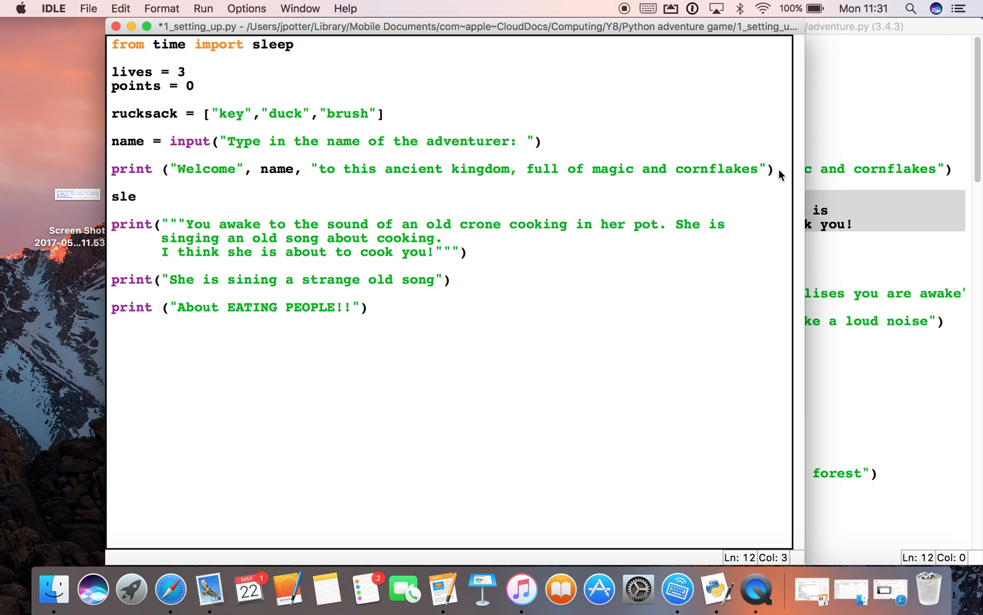
text(ep ()
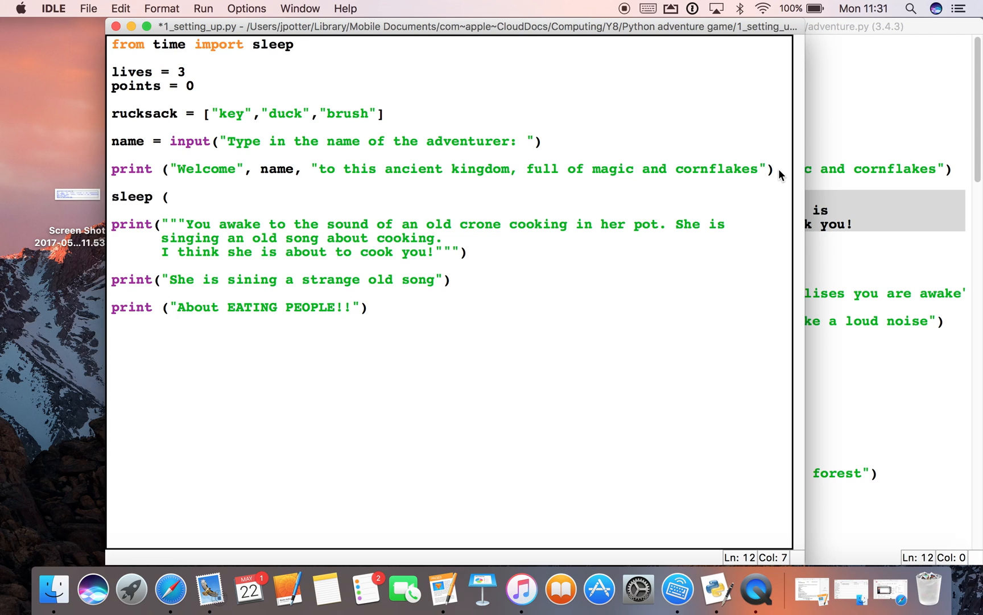
text(2.)
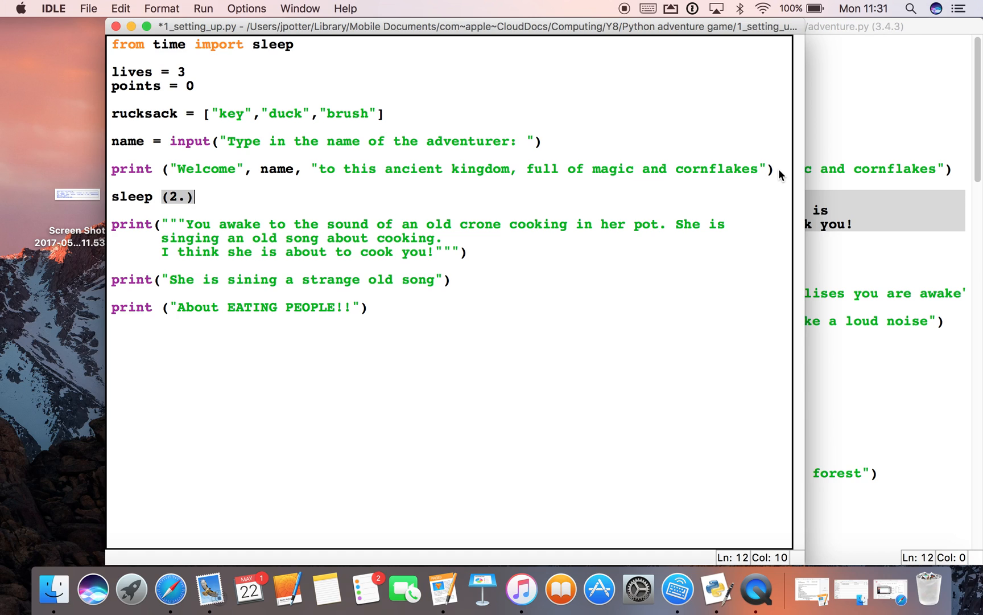
text(0)
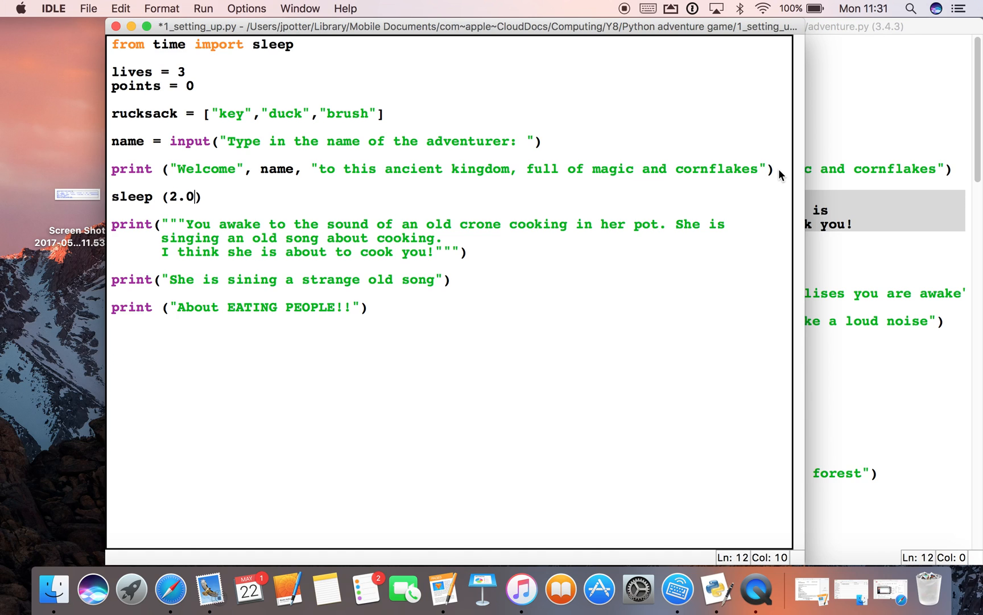
mouse_move(241, 195)
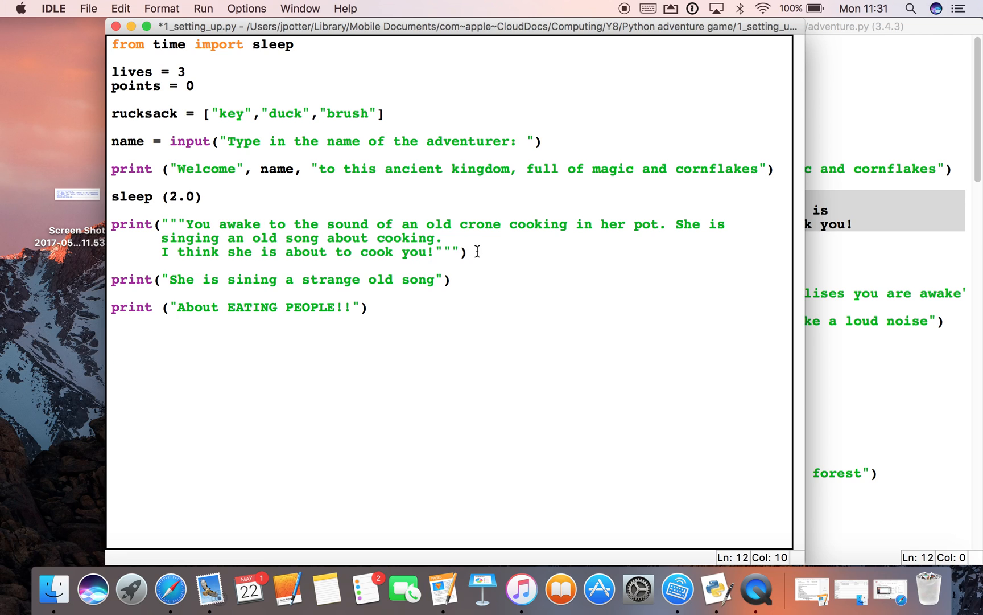
Add 'sleep (1.0)' after the crone message and 'sleep (2.0)' after the song line
text(sleep (1)
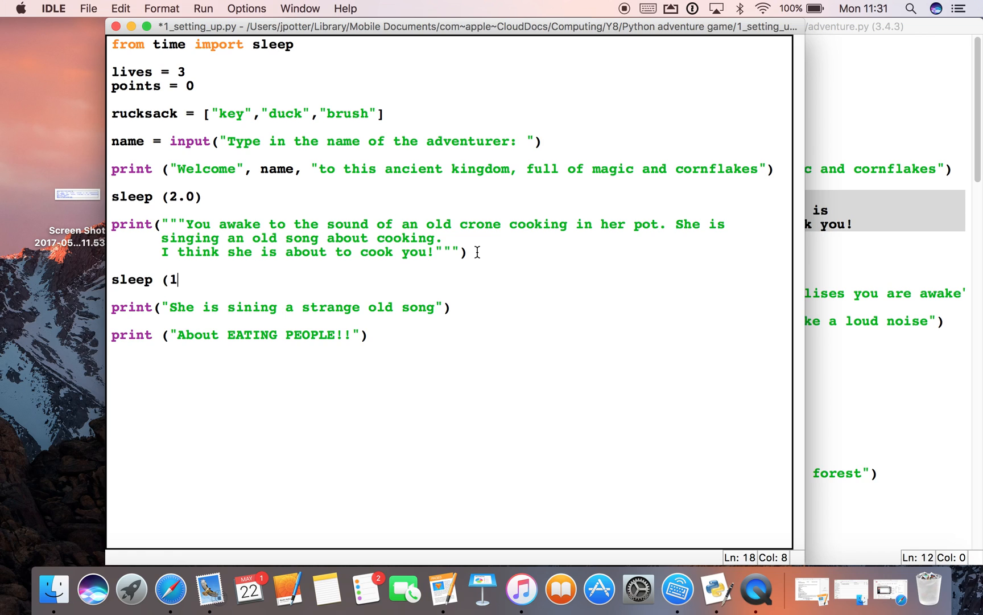
text(.0))
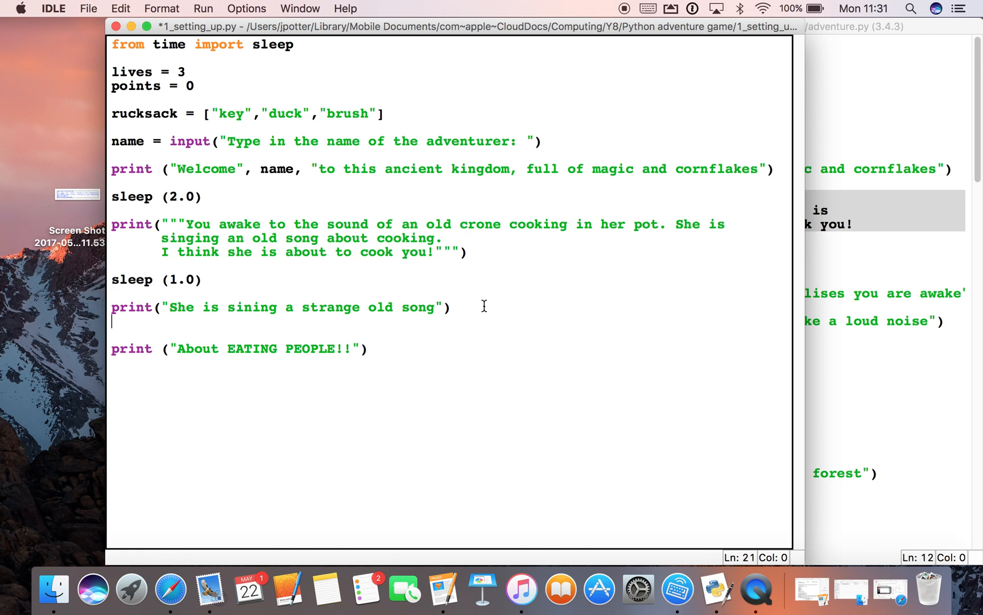
text(sleep)
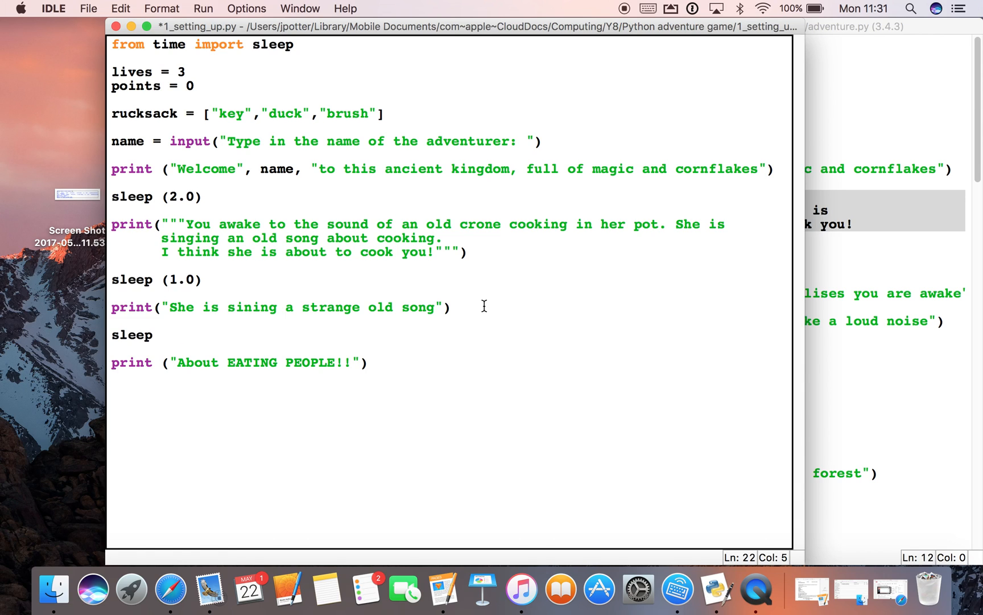
text((2.)
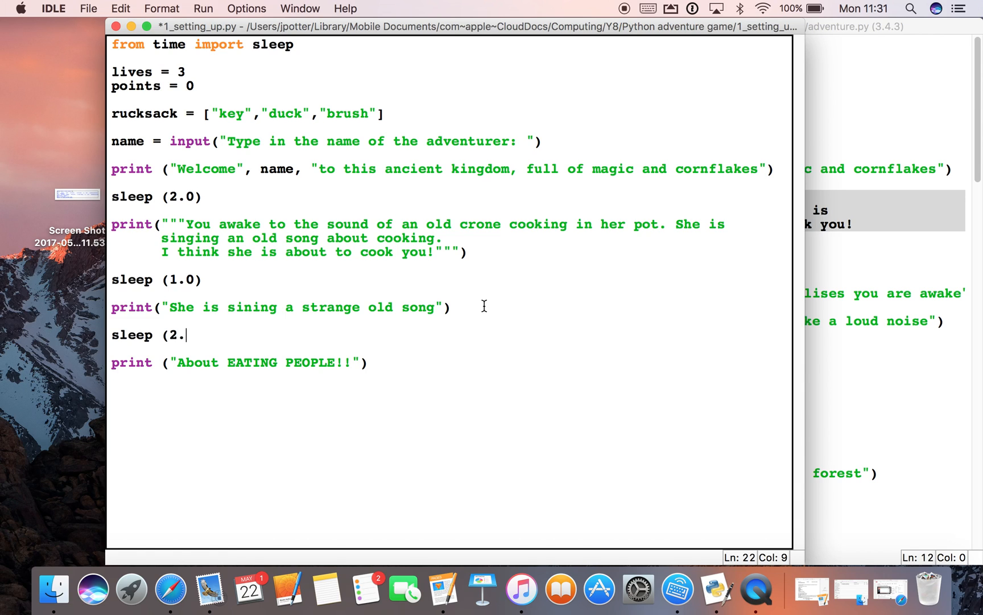
text(0))
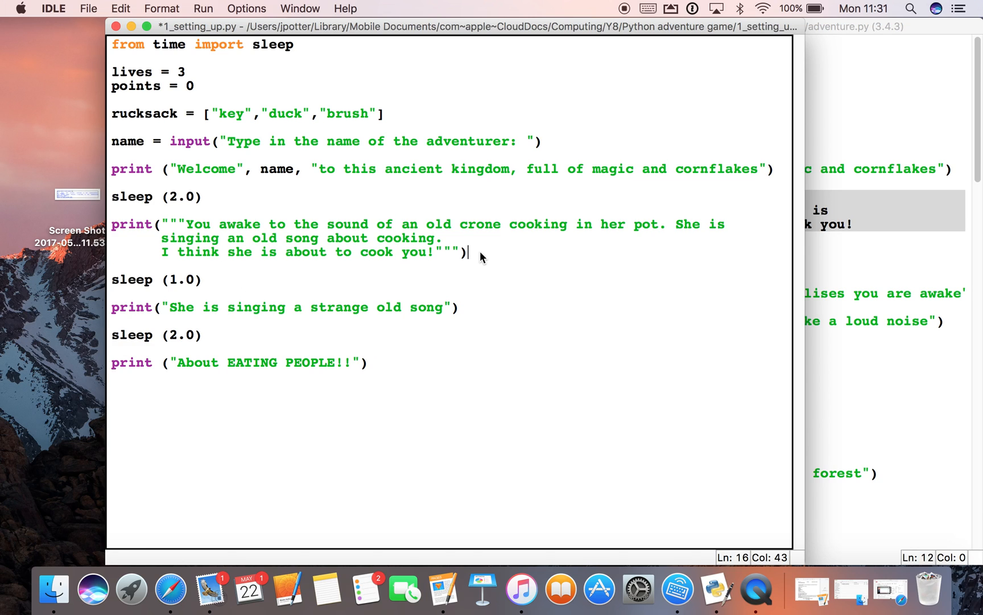
Add empty print() lines after the welcome, crone and song messages to space their output
text(print)
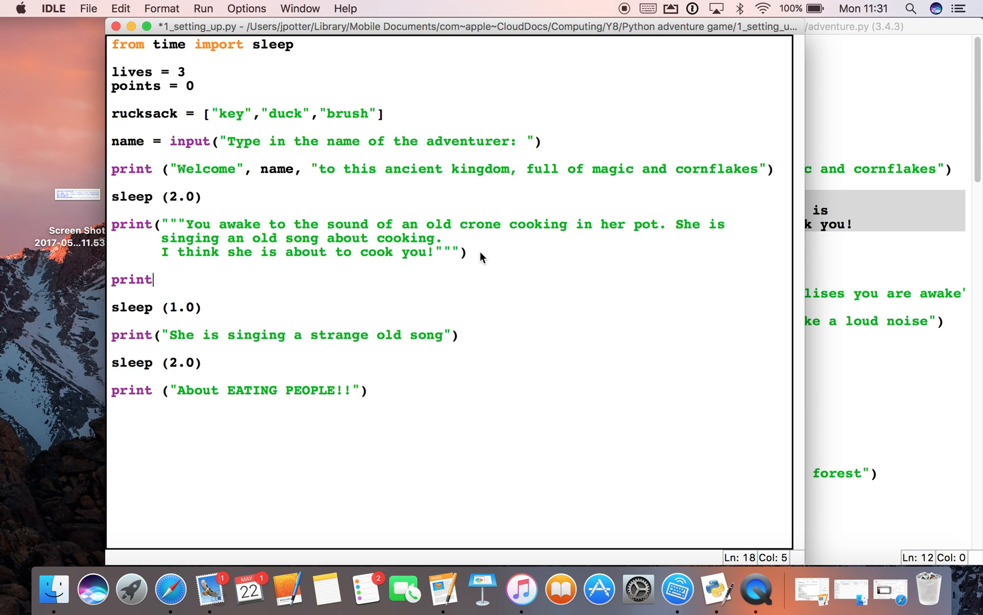
text(())
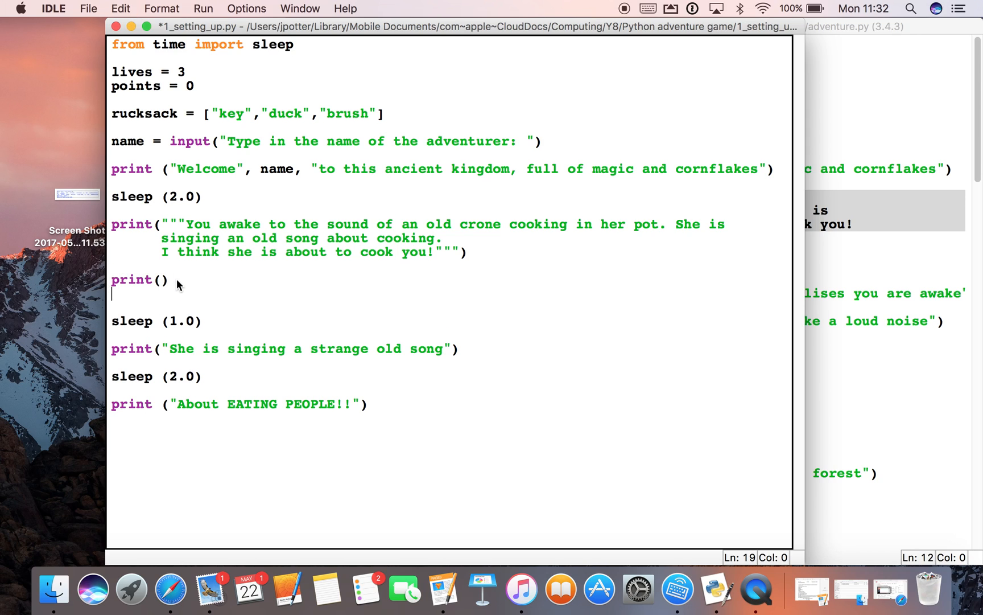
text(print())
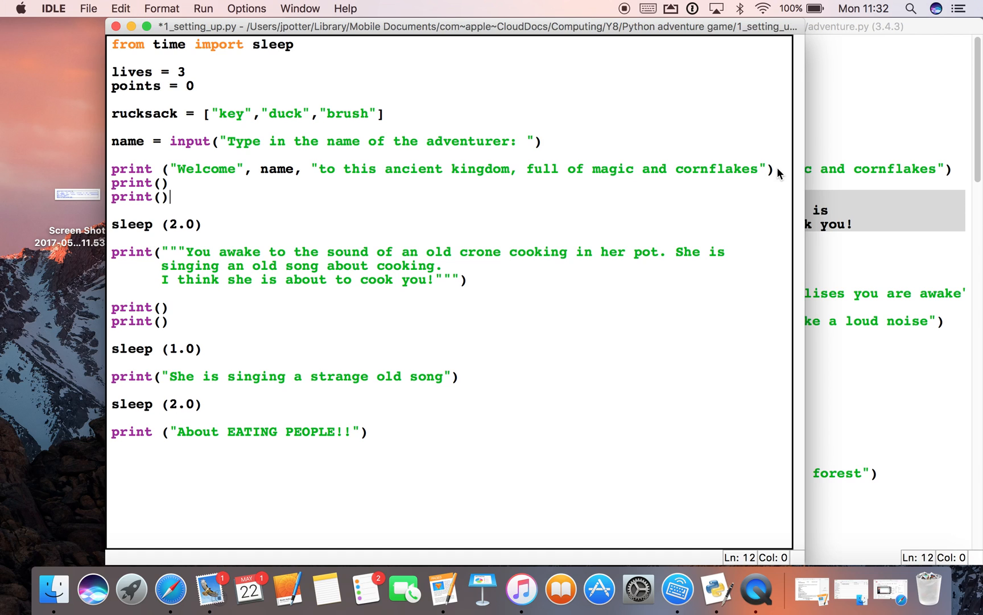
click(459, 376)
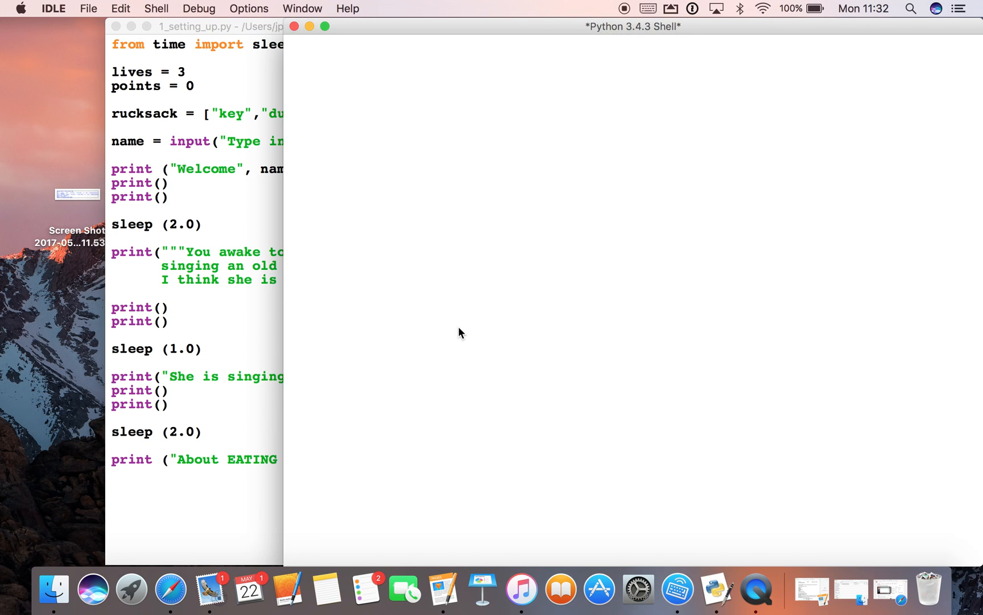
Run the module so the shell prints the story for the entered adventurer name
key(f5)
text(Bob)
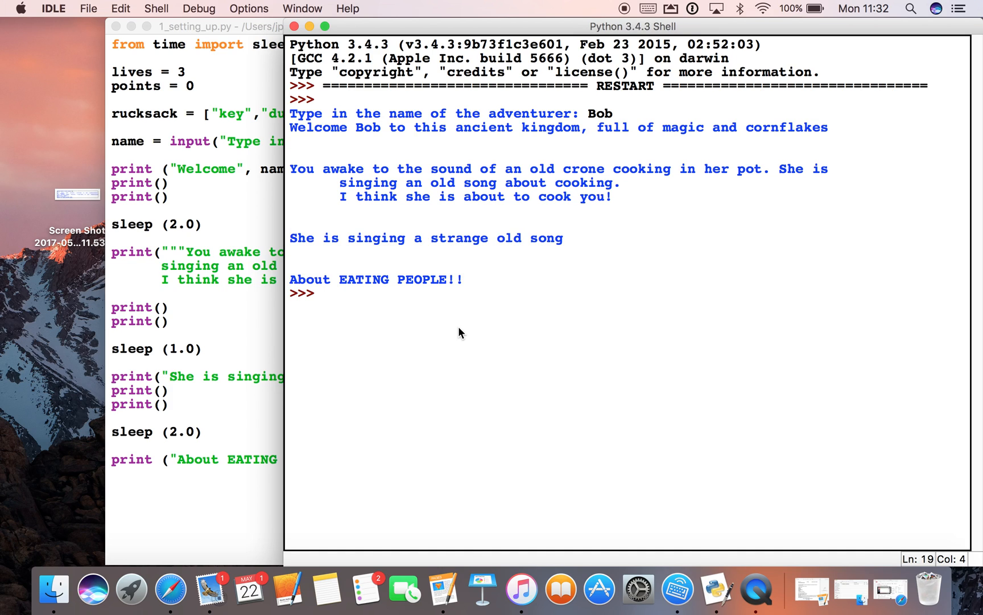
mouse_move(303, 192)
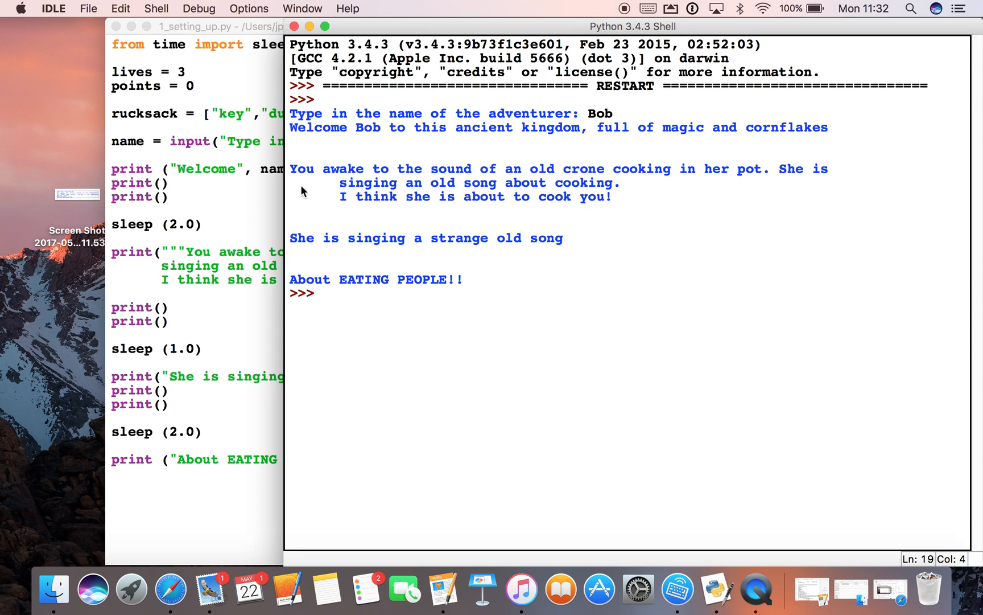